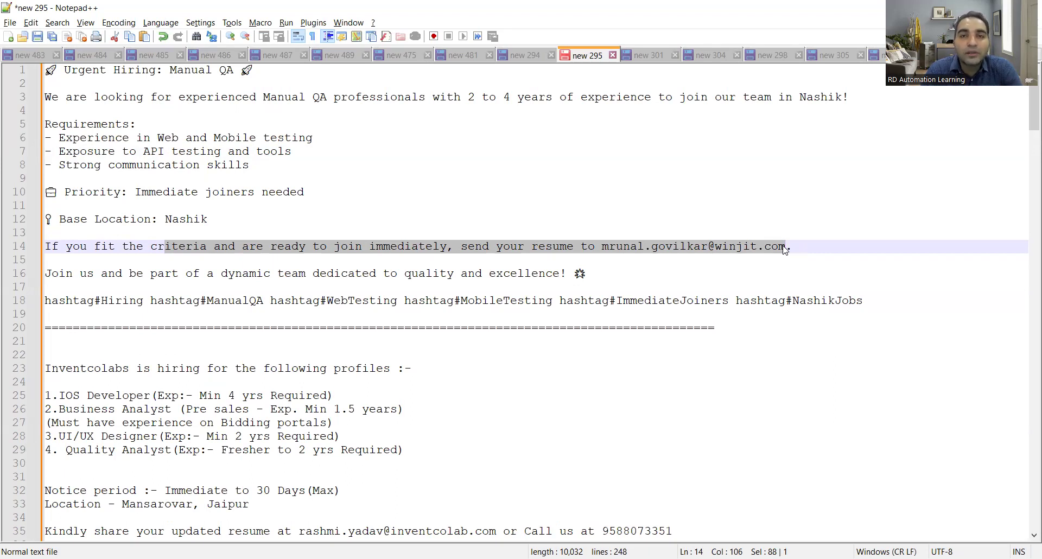
# Scroll down to lines 34–68 showing the Wheelseye QA II posting and its contact details
pyautogui.scroll(-3)
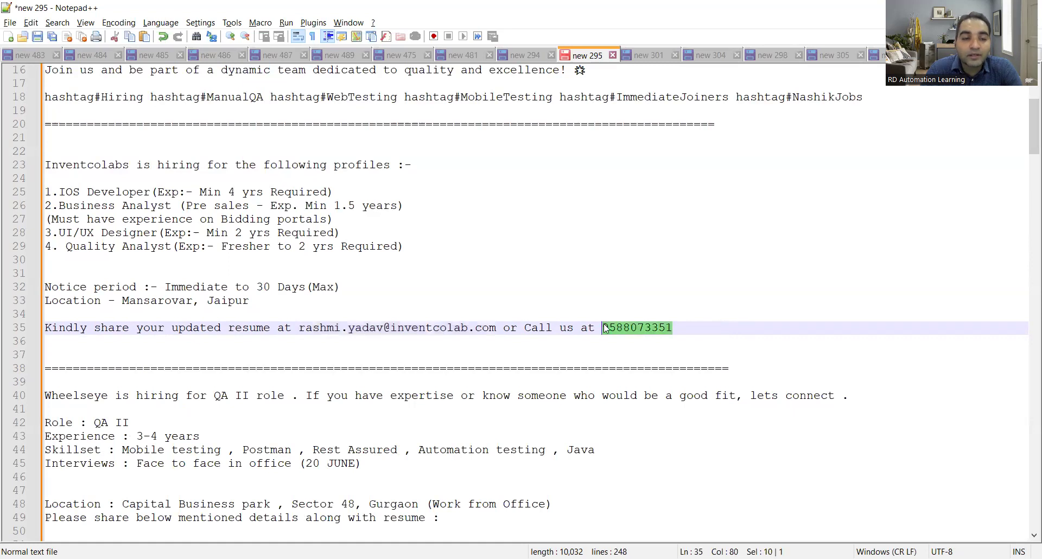
pyautogui.scroll(-3)
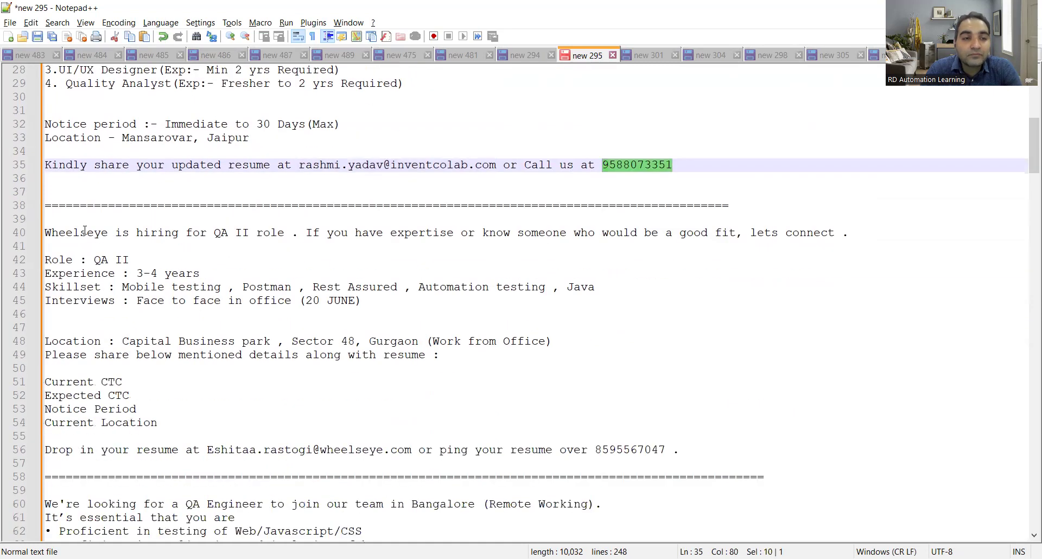
pyautogui.moveTo(229, 239)
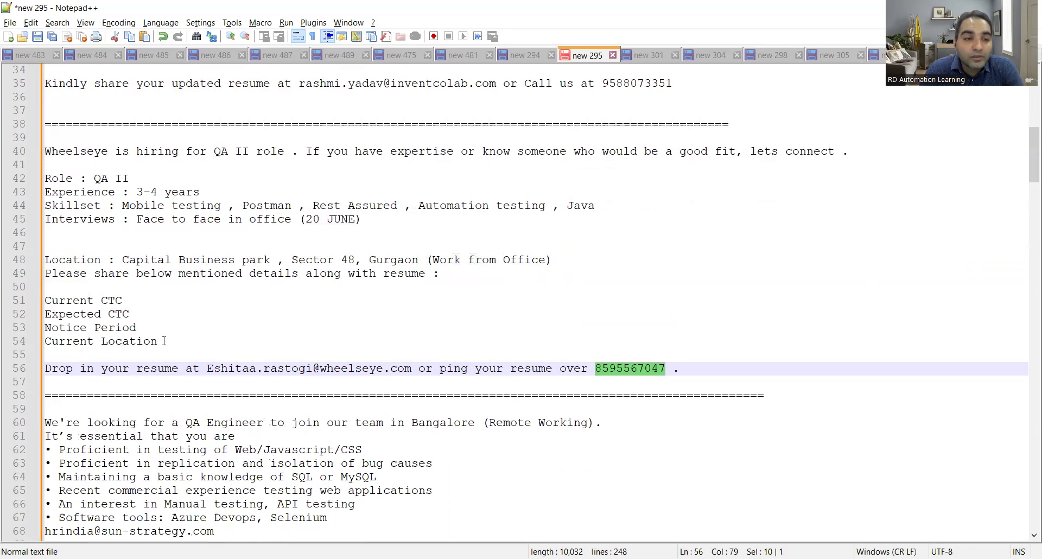
# Scroll to lines 70–101, highlighting the Evitamin contact email, reaching the Noida manual QA posting
pyautogui.scroll(-3)
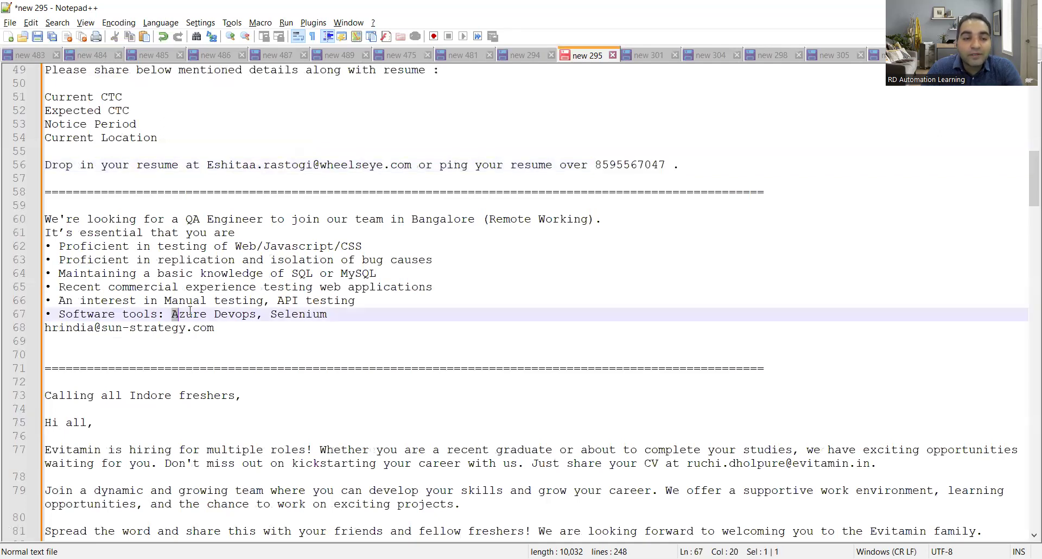
pyautogui.moveTo(170, 314); pyautogui.dragTo(256, 314)
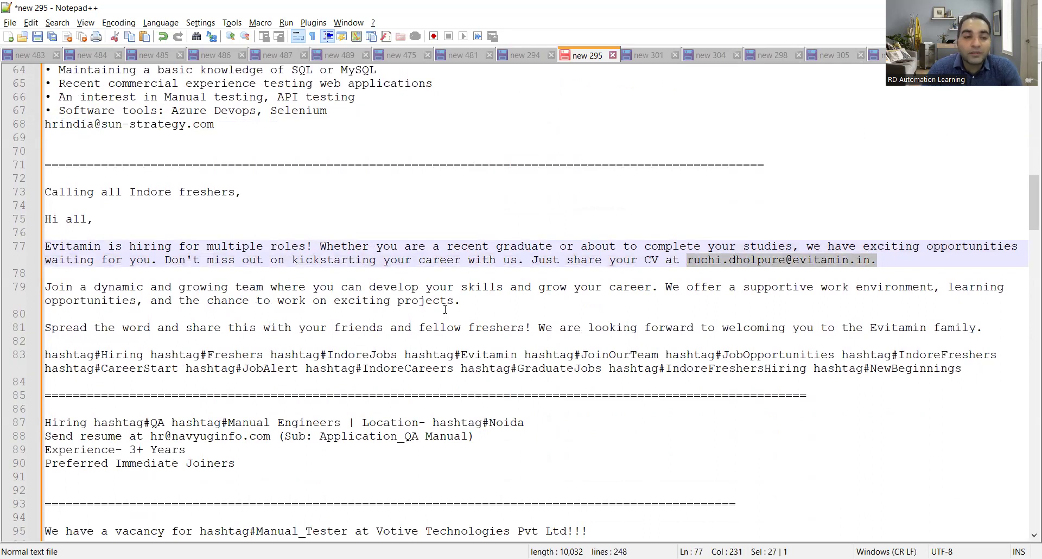
pyautogui.scroll(-3)
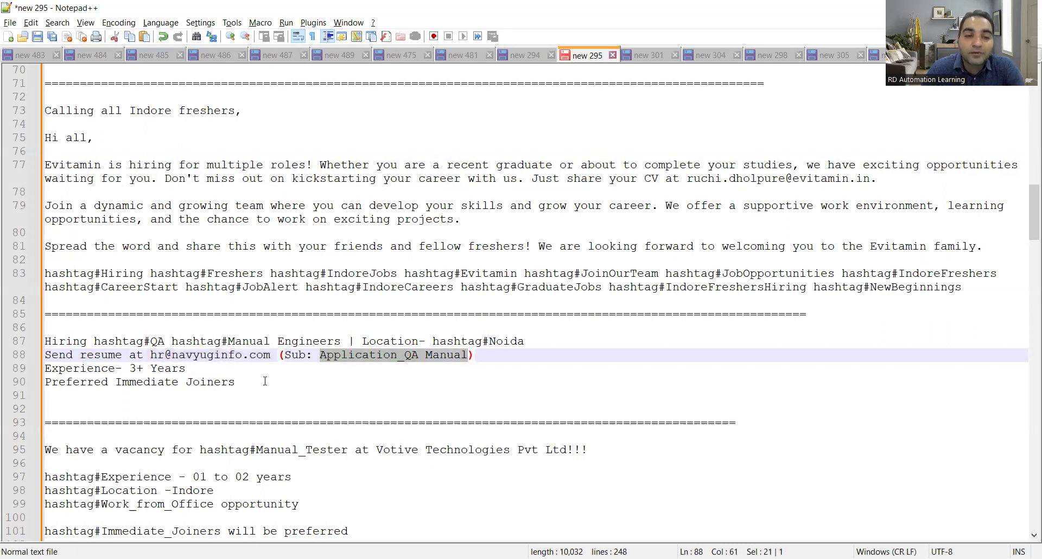
# Highlight the Votive Technologies contact details, then scroll to the Sopra Steria links and Bangalore QA requirement
pyautogui.scroll(-3)
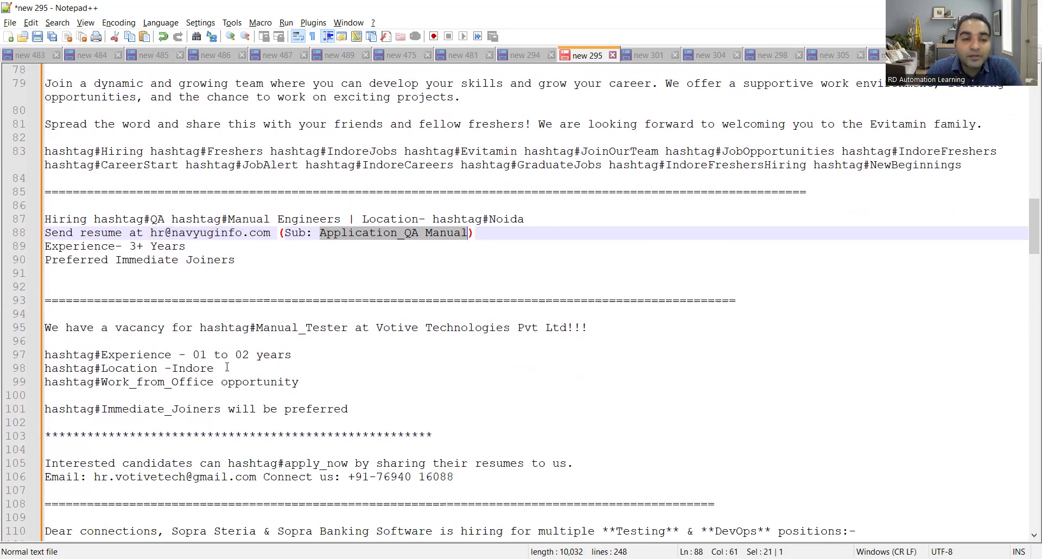
pyautogui.doubleClick(198, 368)
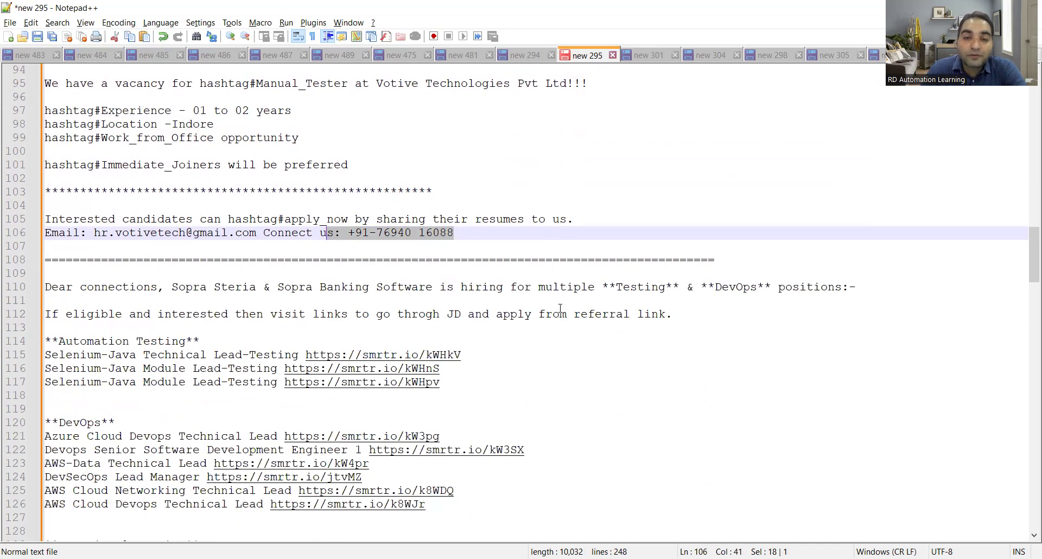
pyautogui.scroll(-3)
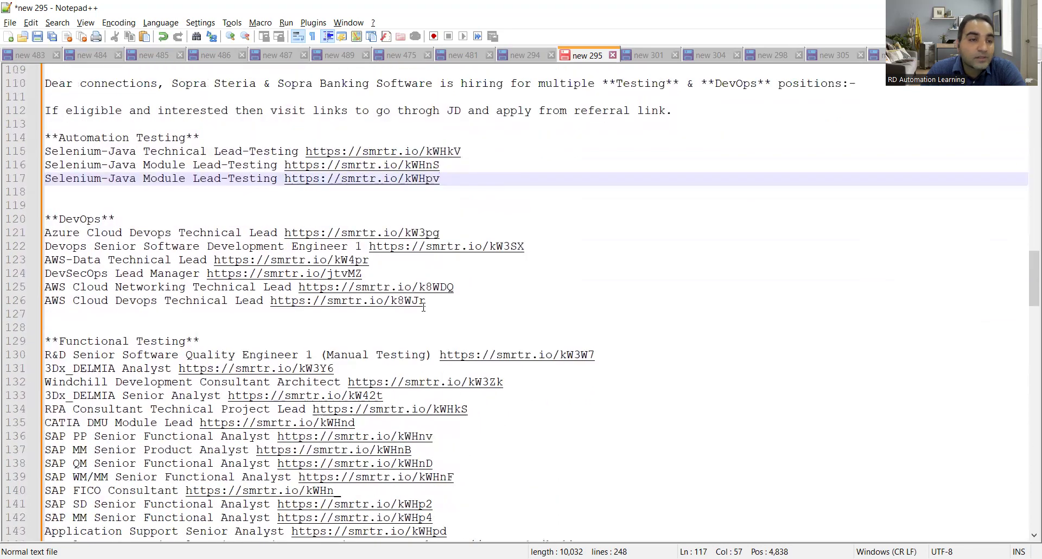
pyautogui.scroll(-3)
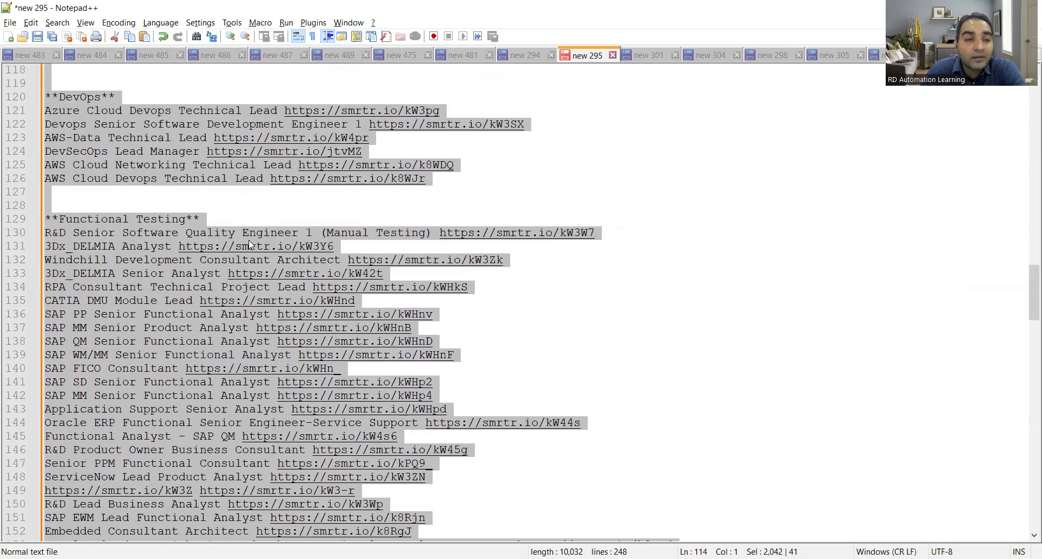
pyautogui.scroll(-3)
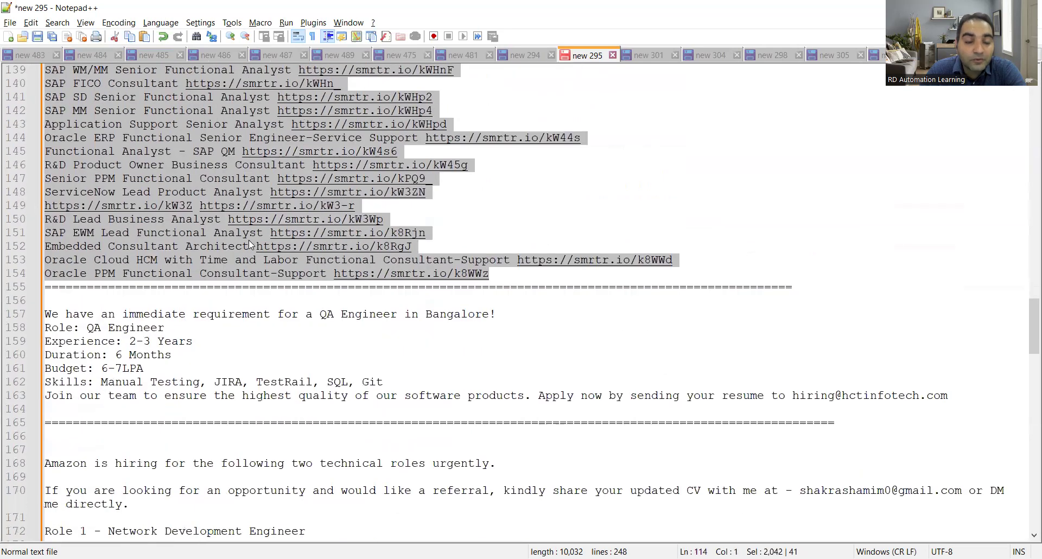
pyautogui.moveTo(195, 314)
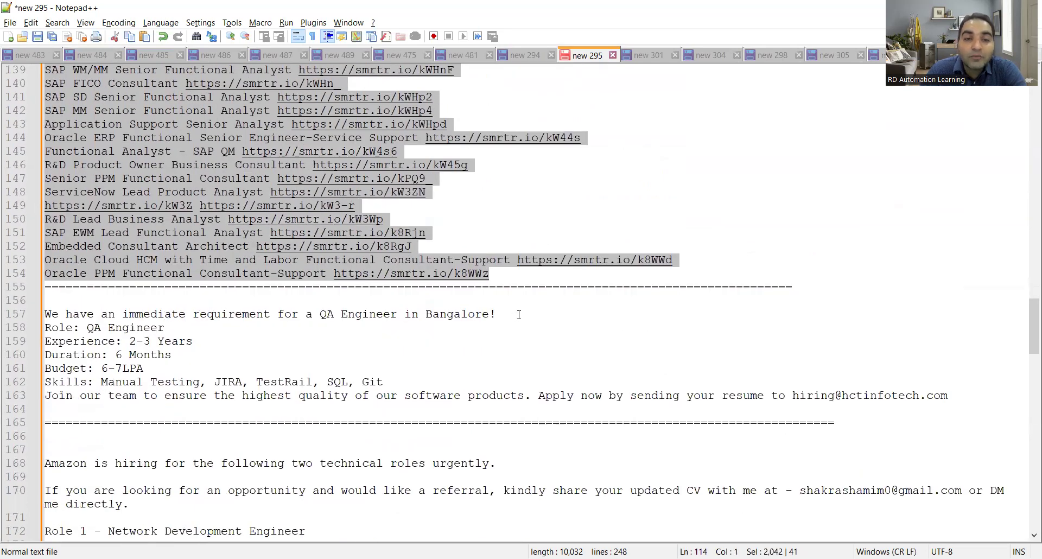
# Highlight the Bangalore QA Engineer requirement lines, then scroll to the Amazon support roles
pyautogui.moveTo(319, 314); pyautogui.dragTo(495, 314)
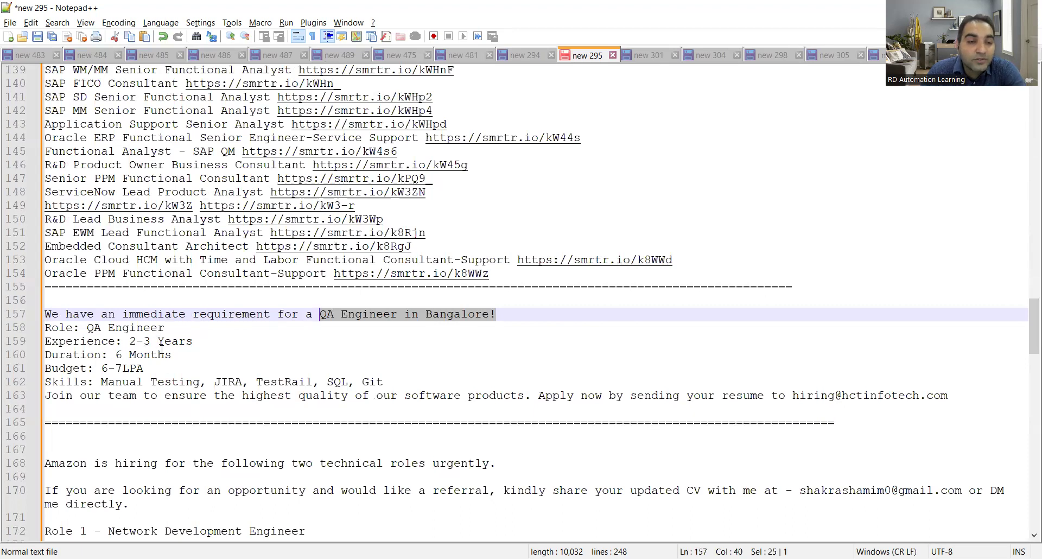
pyautogui.doubleClick(147, 342)
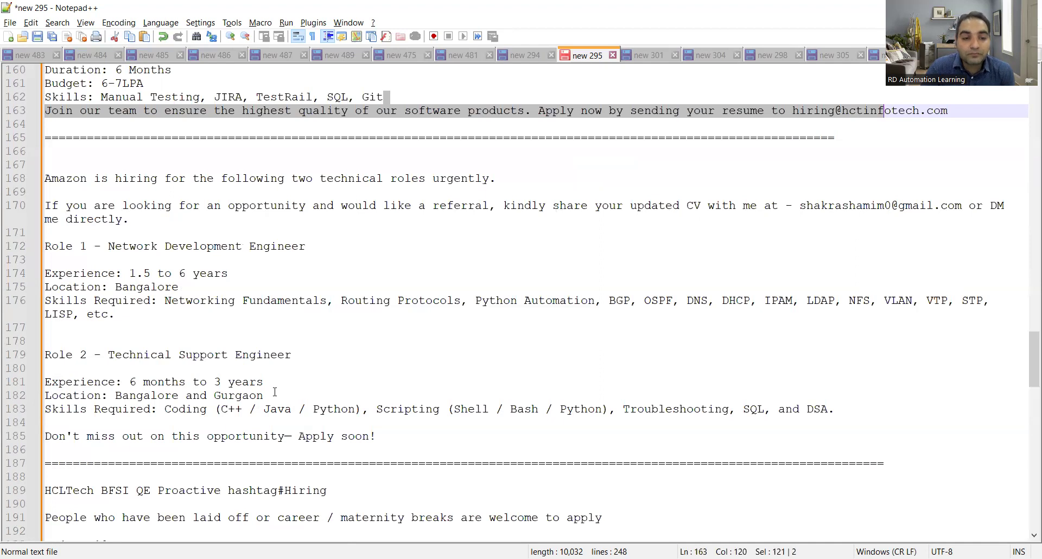
pyautogui.scroll(-3)
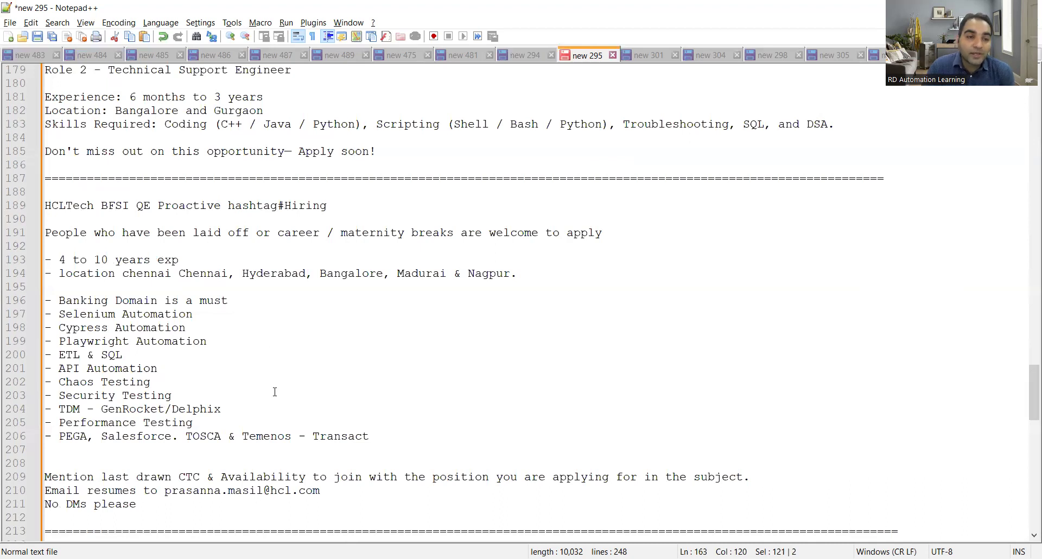
pyautogui.moveTo(253, 344)
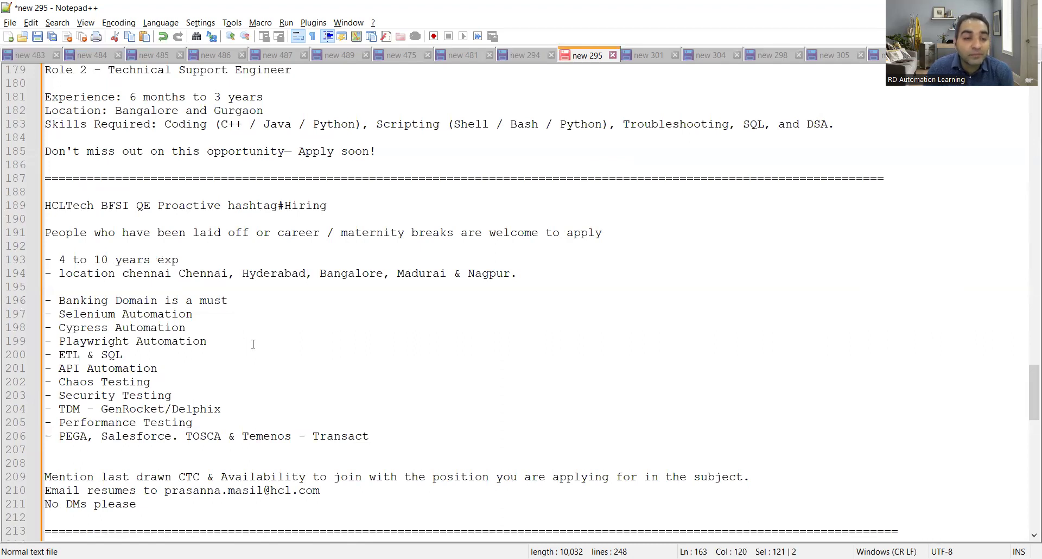
# Scroll down to lines 182–215 showing the HCLTech posting and GAMMASTACK hiring post
pyautogui.scroll(-3)
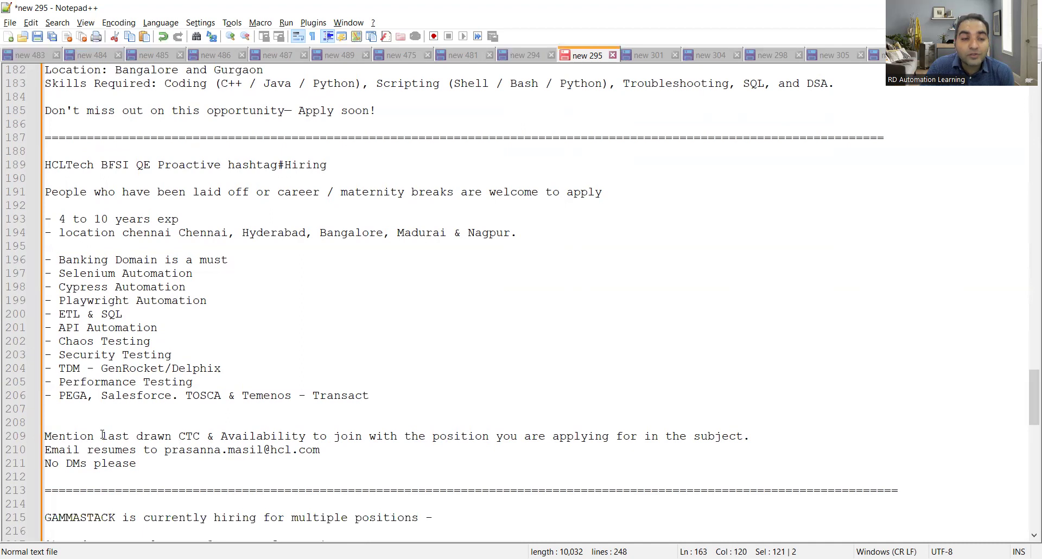
pyautogui.moveTo(344, 410)
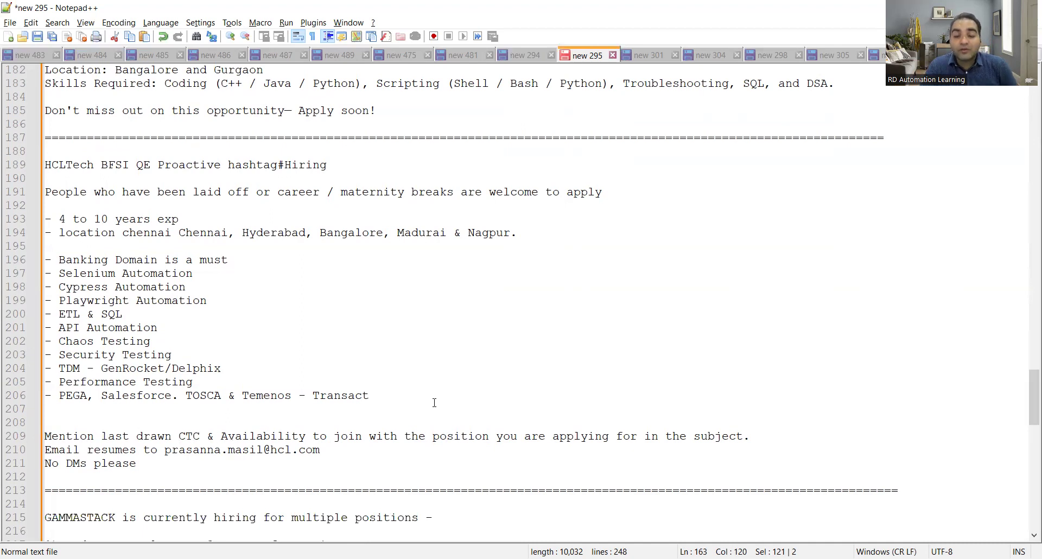
# Scroll to the bottom, reaching the TEKsystems performance tester posting at line 248
pyautogui.scroll(-3)
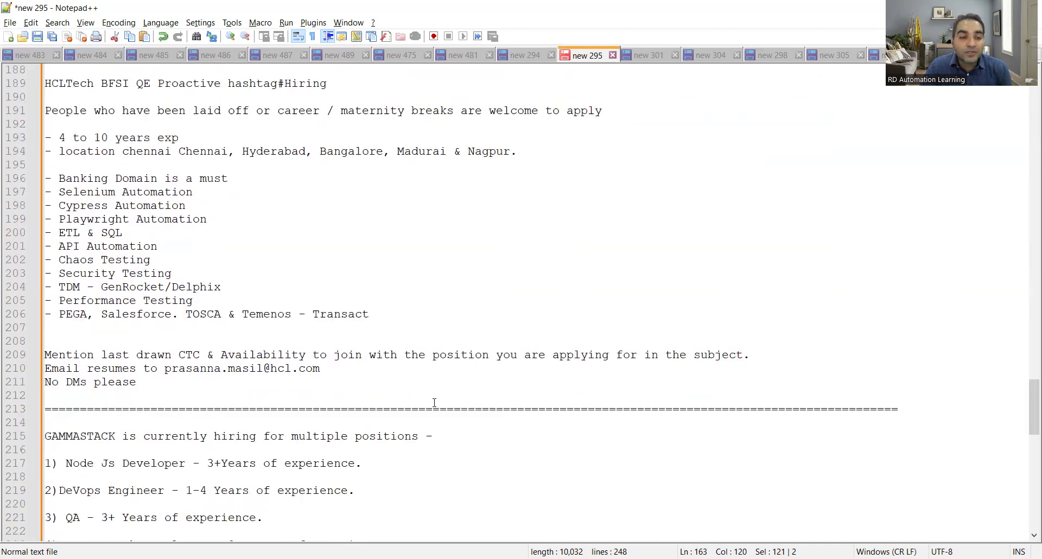
pyautogui.scroll(-3)
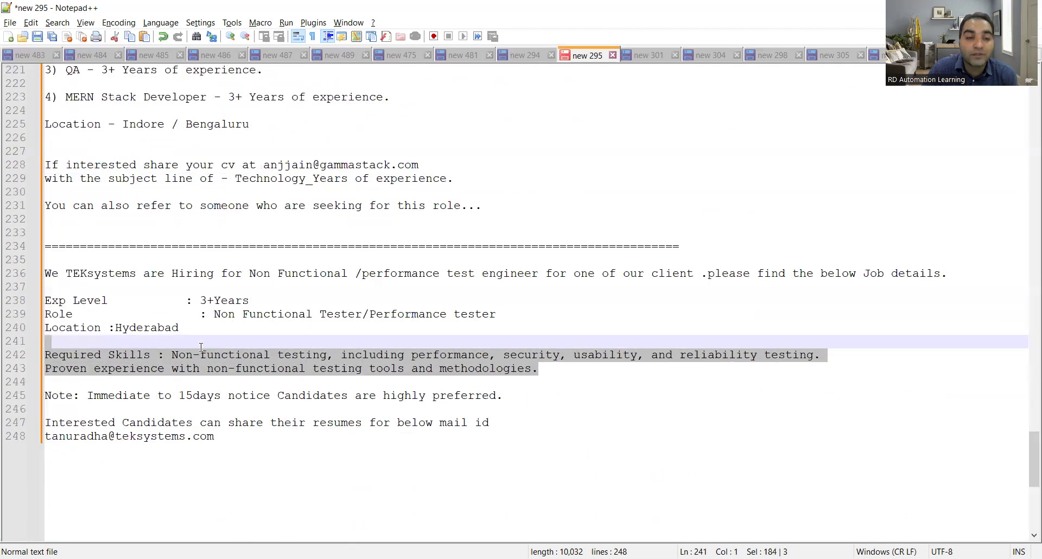
pyautogui.moveTo(263, 436)
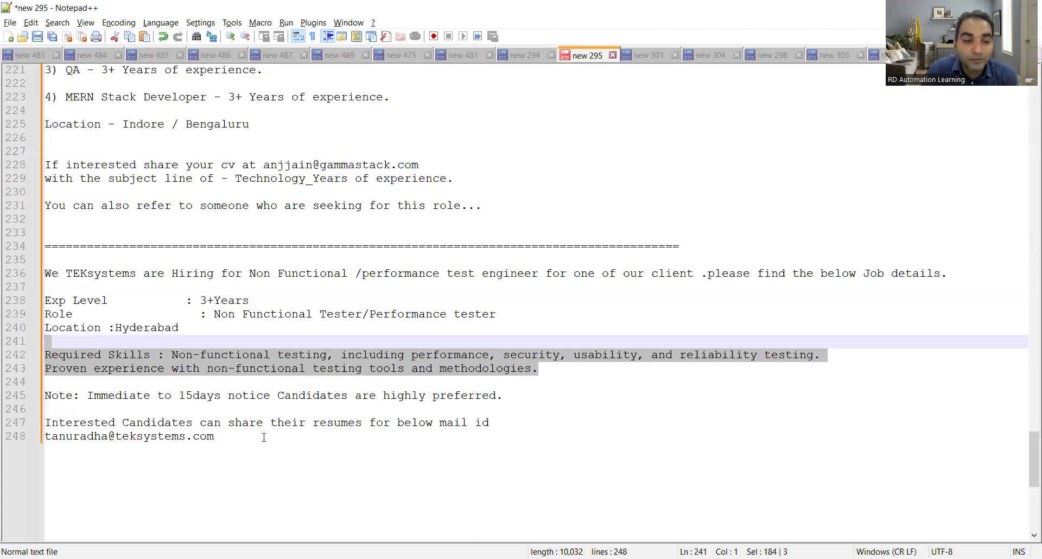